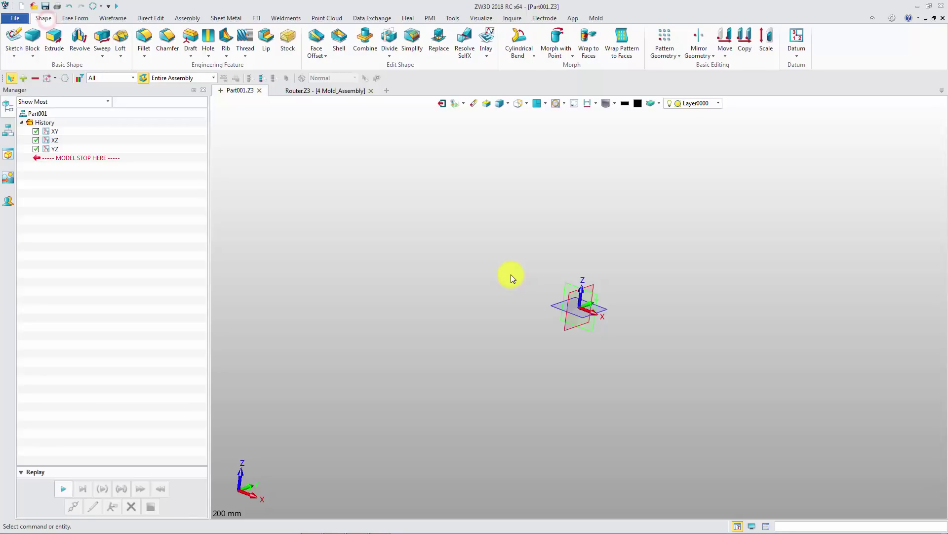
mouse_move(555, 39)
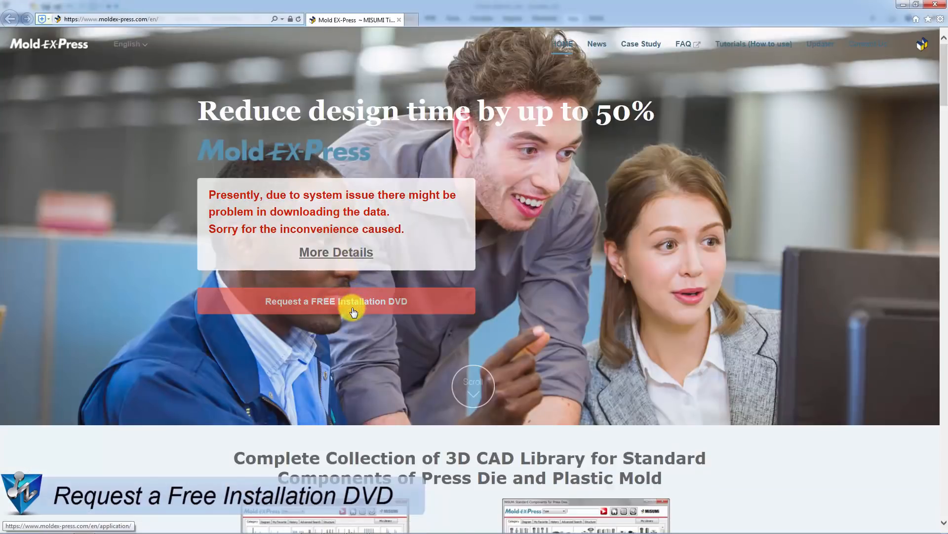
- Browse the free installation DVD request form, then go to the Tutorials (How to use) page
left_click(336, 301)
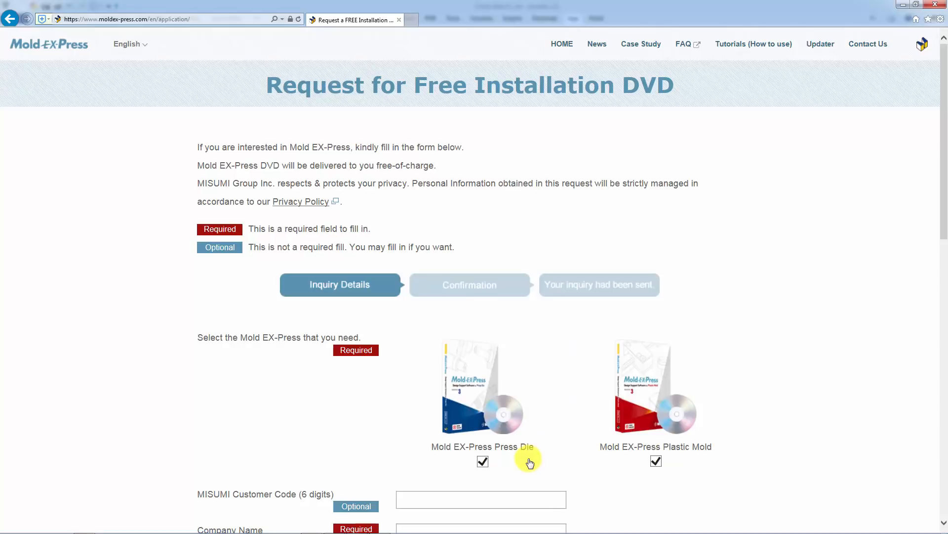
scroll("down", 3)
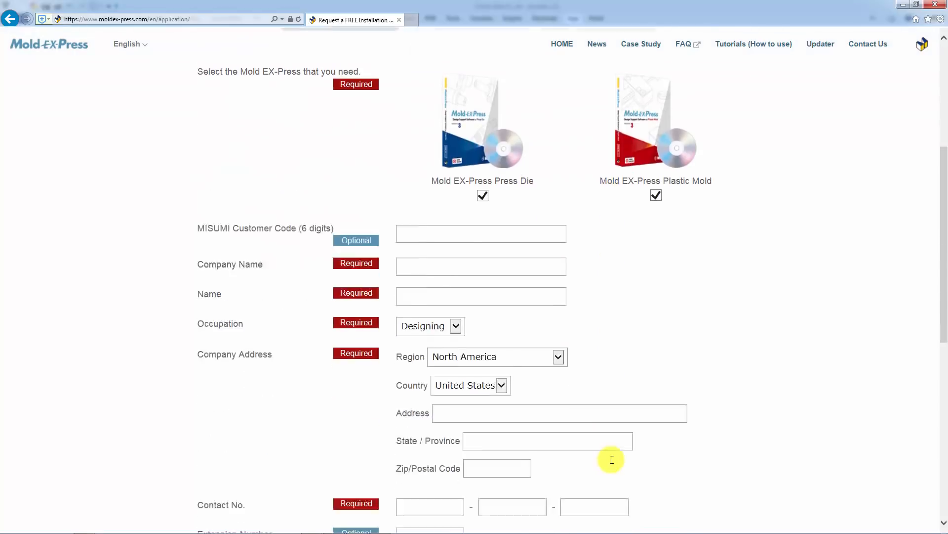
scroll("down", 3)
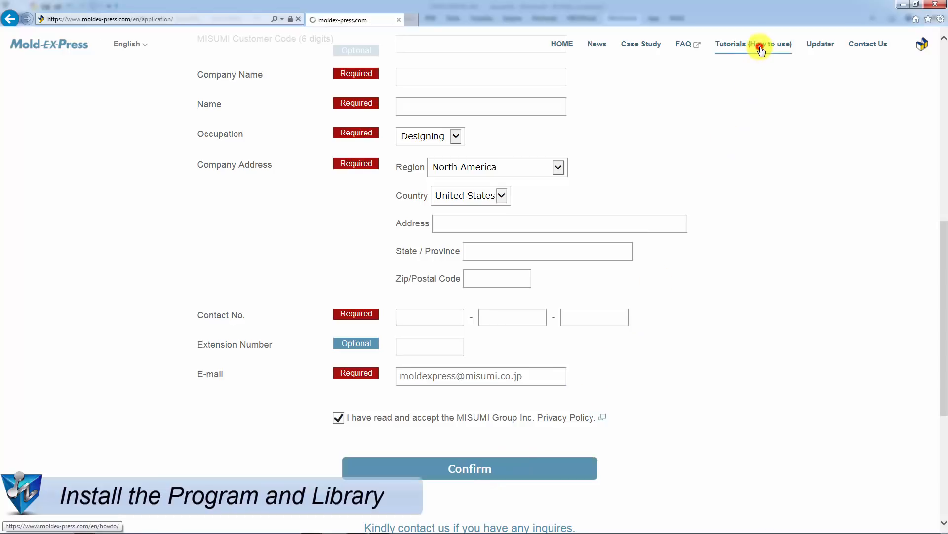
left_click(759, 47)
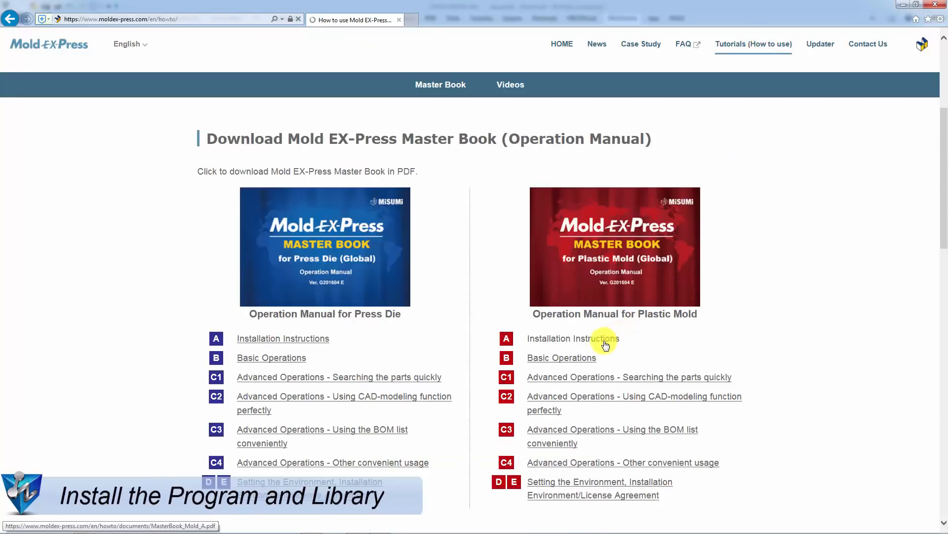
- Open the Plastic Mold 'Installation Instructions' PDF and scroll through it
left_click(574, 339)
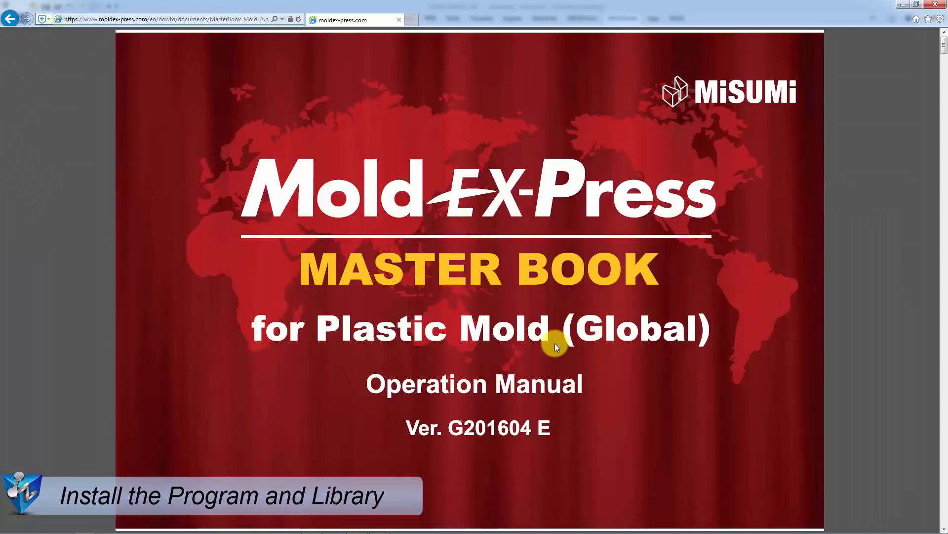
scroll("down", 3)
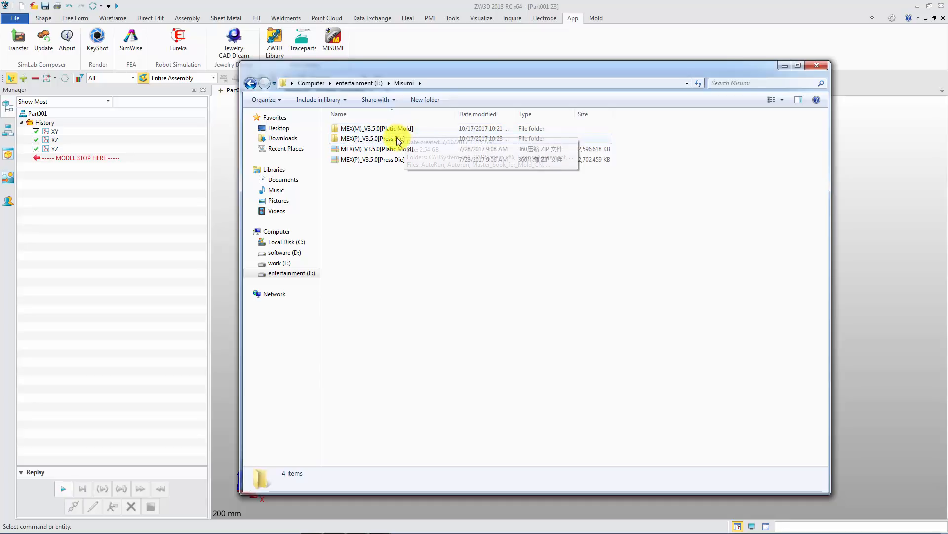
- Open the MEX(P)_V3.5.0[Press Die] folder to view its installer files
double_click(377, 128)
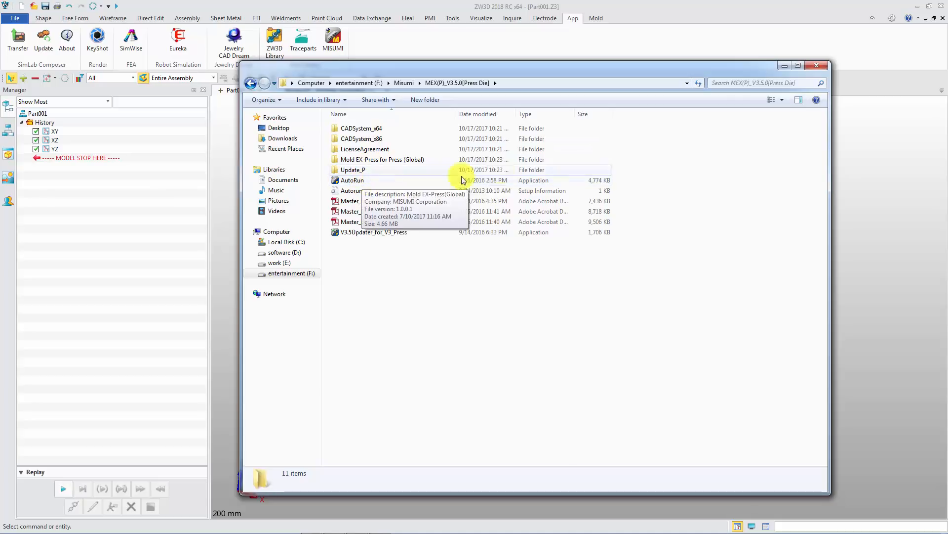
- Enable the MEX(Press) and MEX(Mold) tabs through the ribbon's Ribbon Tabs menu
left_click(818, 64)
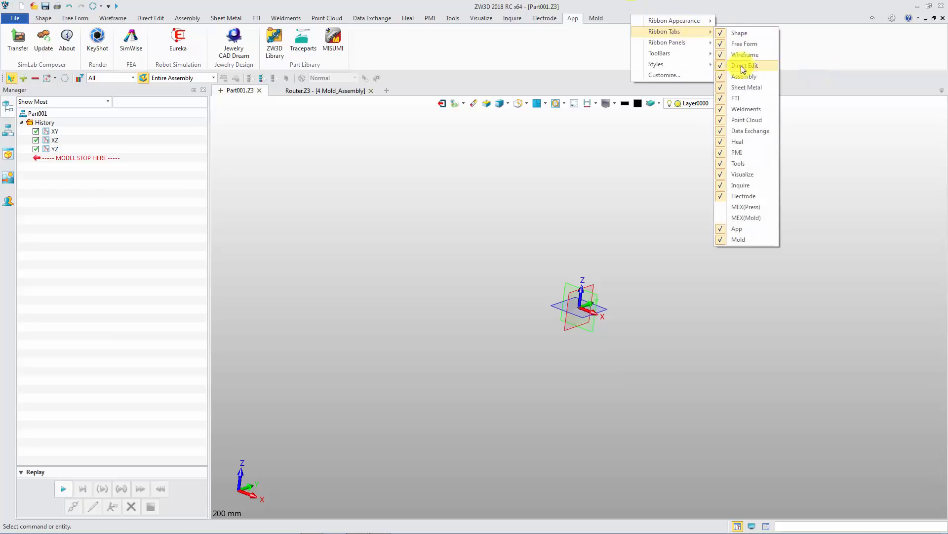
left_click(746, 207)
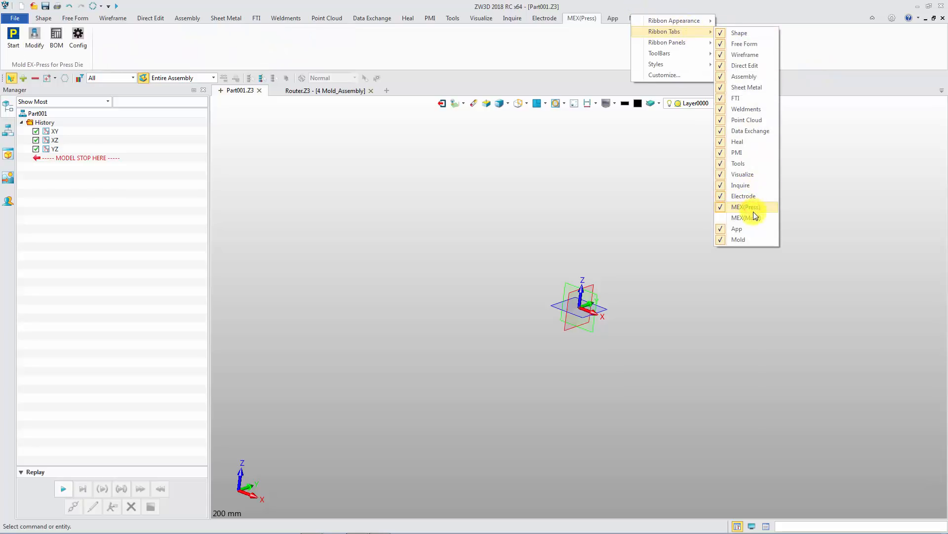
left_click(741, 217)
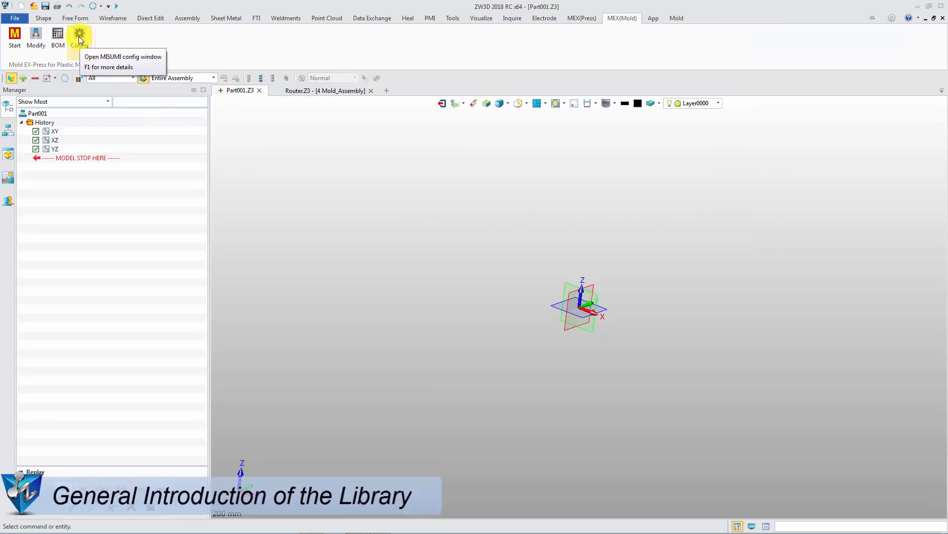
- Review the MEX(Mold) Config region, language and material standard settings and confirm them
left_click(79, 37)
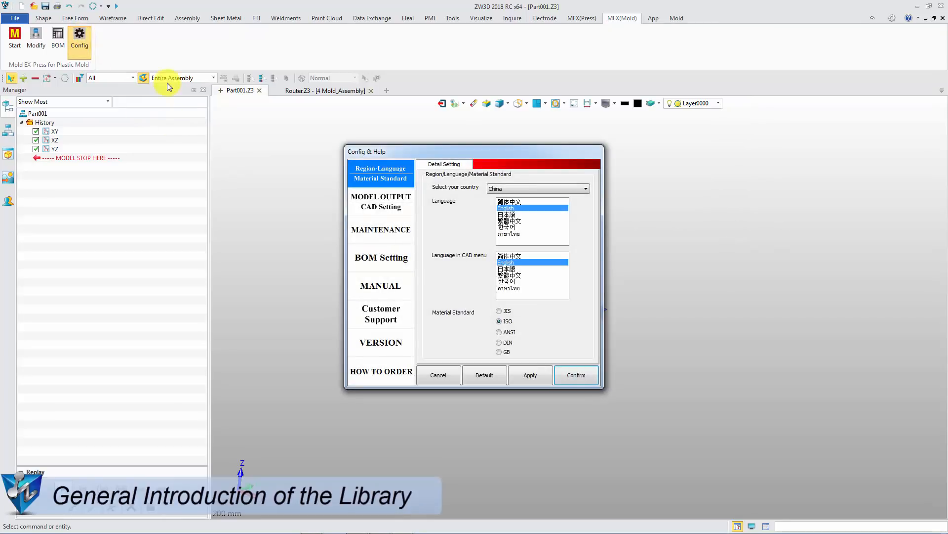
left_click(585, 188)
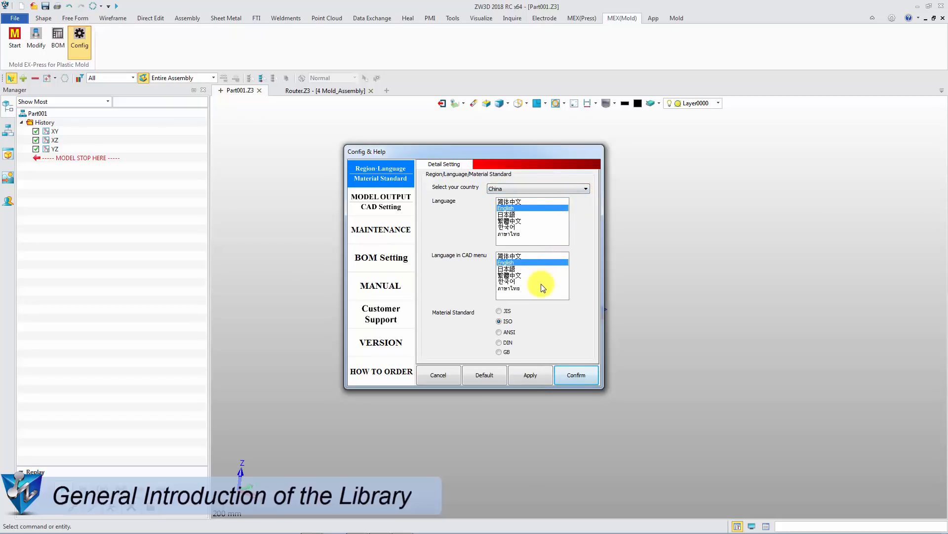
mouse_move(550, 361)
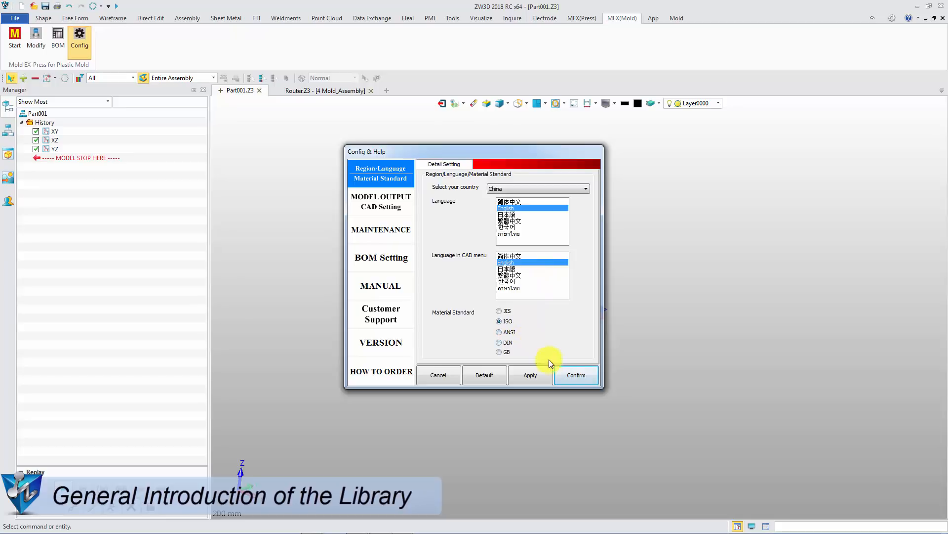
left_click(576, 375)
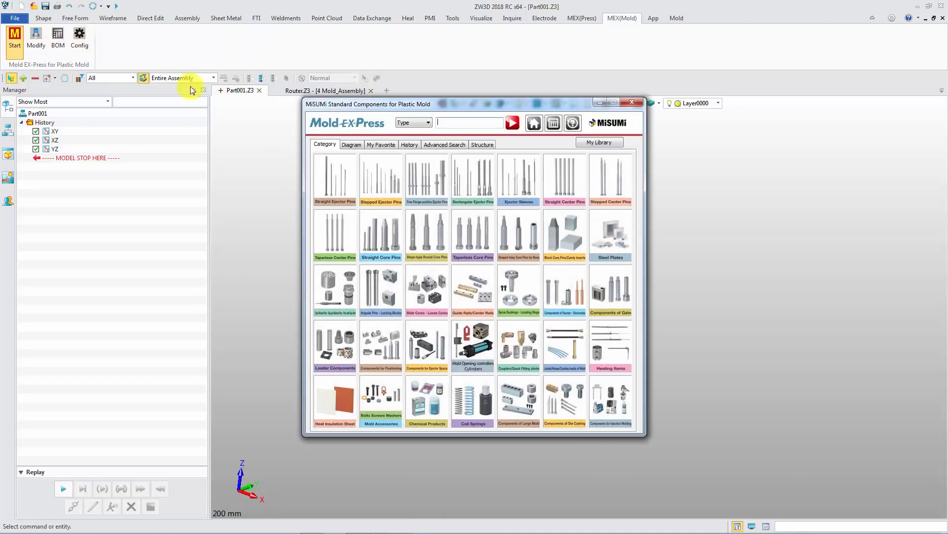
- Browse the Two-plate Mold I and II layouts in the library's Diagram view
left_click(351, 144)
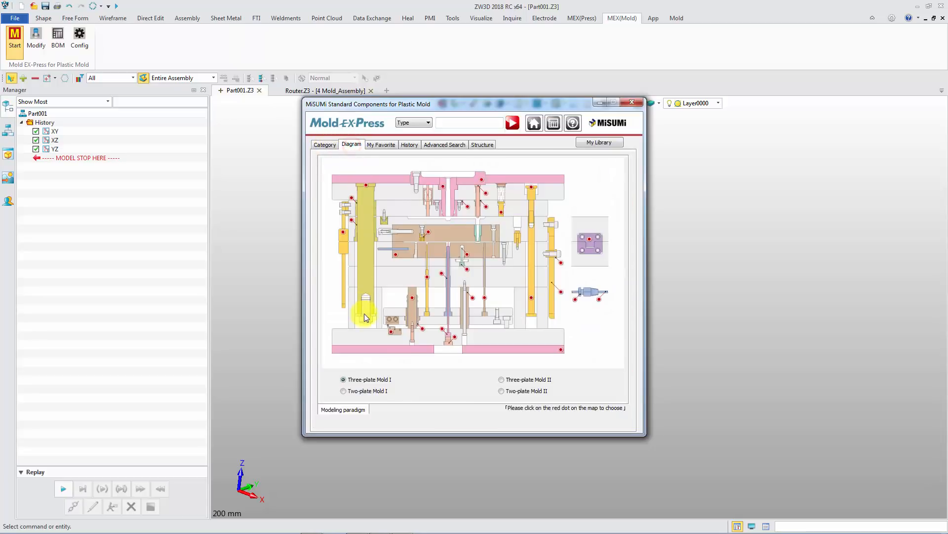
left_click(343, 391)
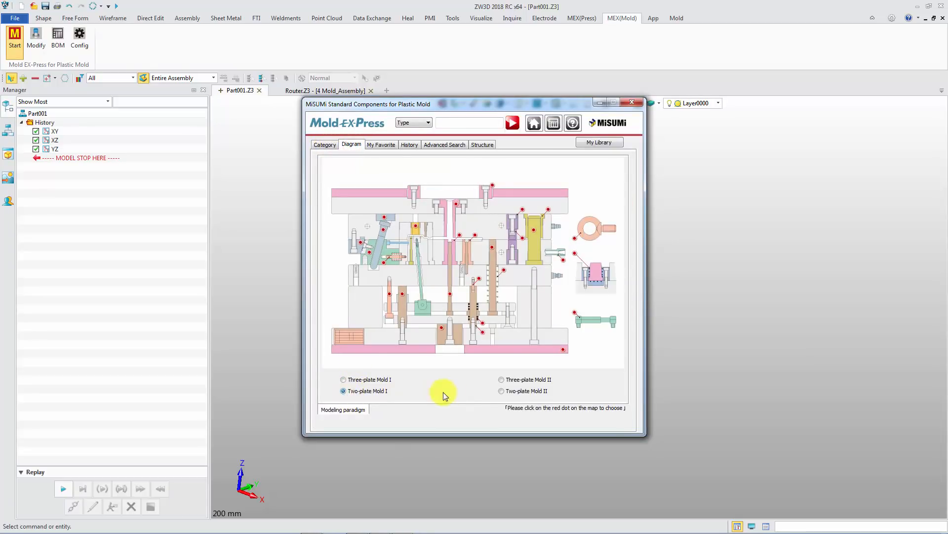
left_click(501, 391)
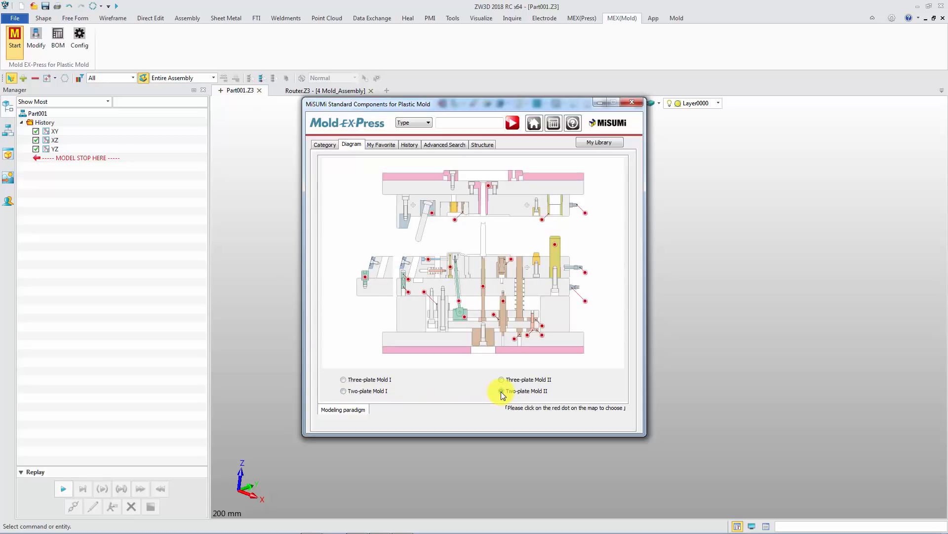
- View the favourites, history and advanced search pages, then close the library
left_click(382, 144)
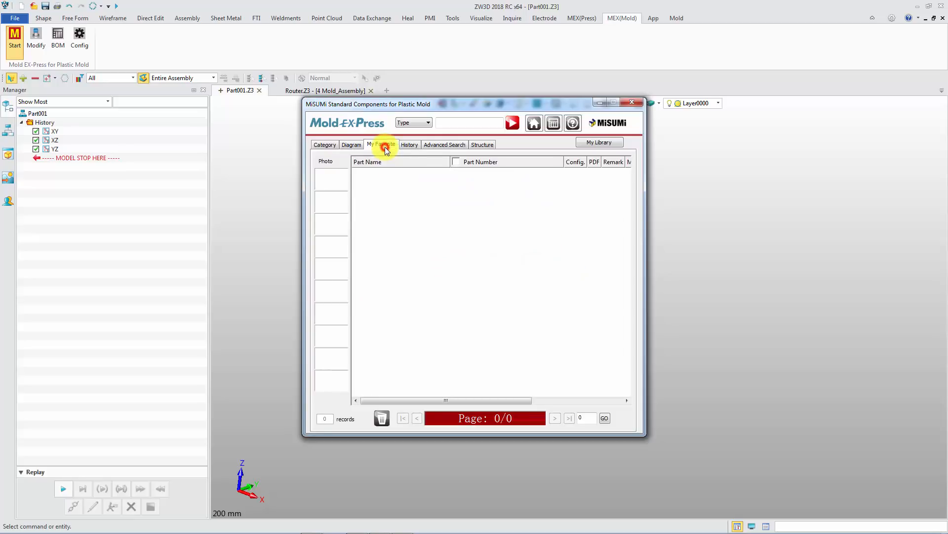
left_click(409, 145)
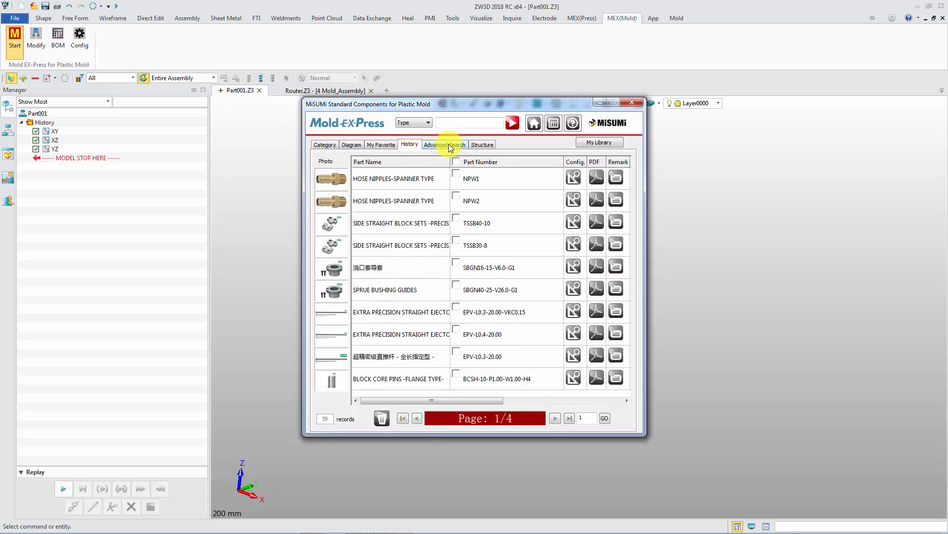
left_click(481, 144)
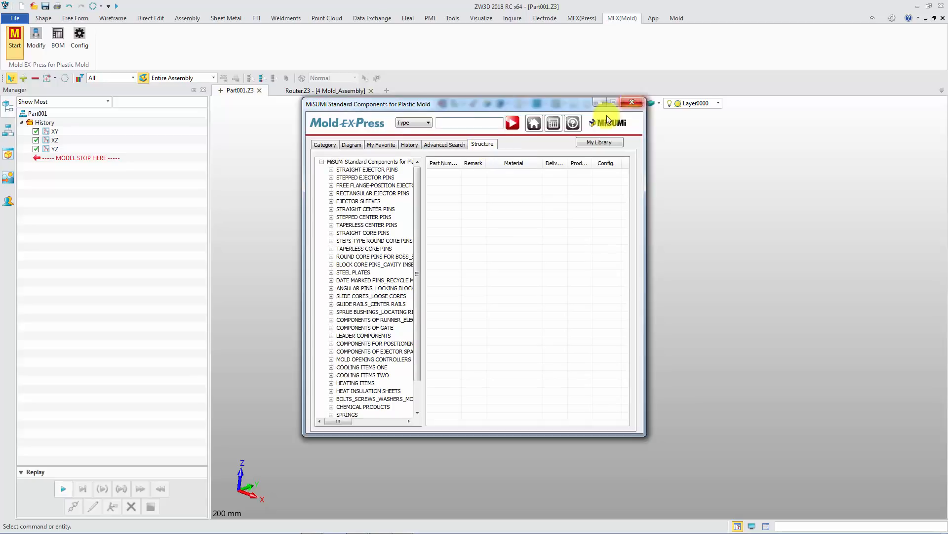
left_click(631, 102)
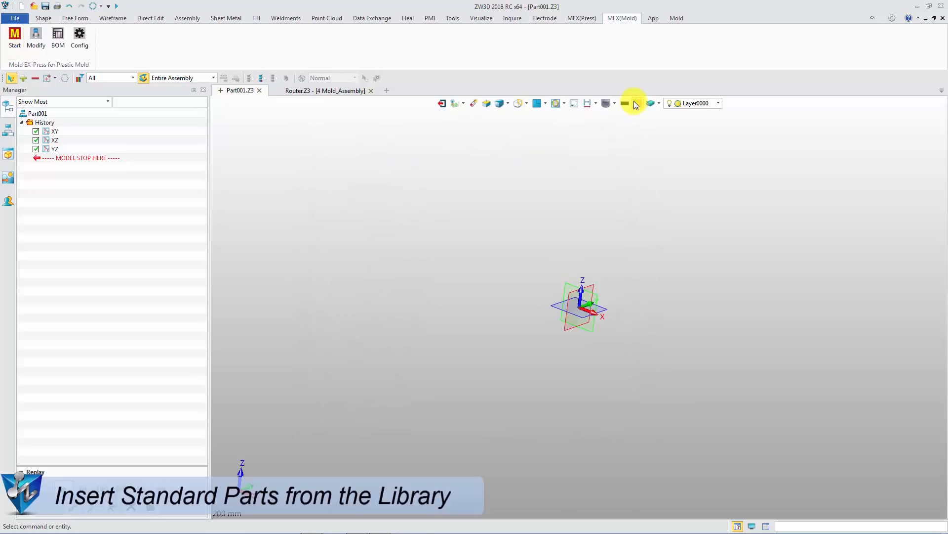
- Switch to Router.Z3 Mold_Assembly and pick the NPW1 hose nipple from the library diagram
left_click(304, 90)
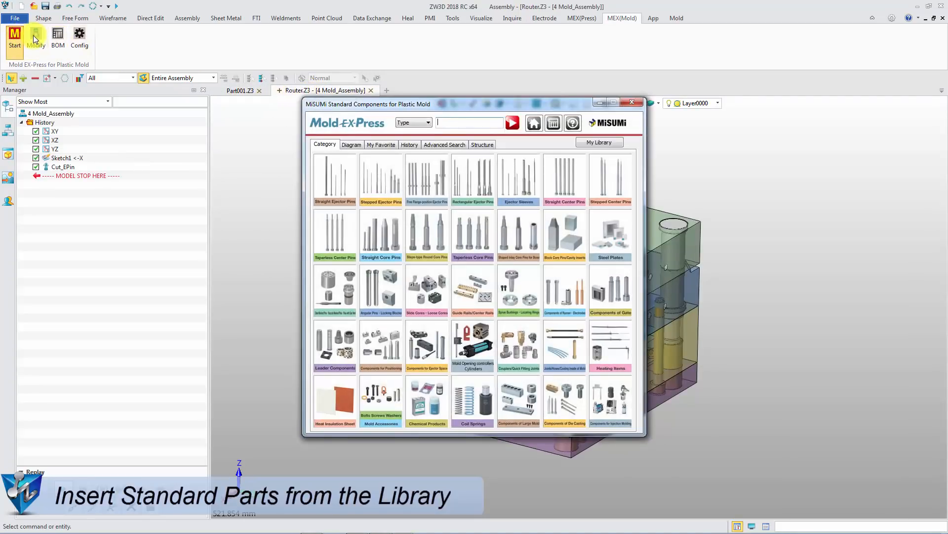
left_click(352, 145)
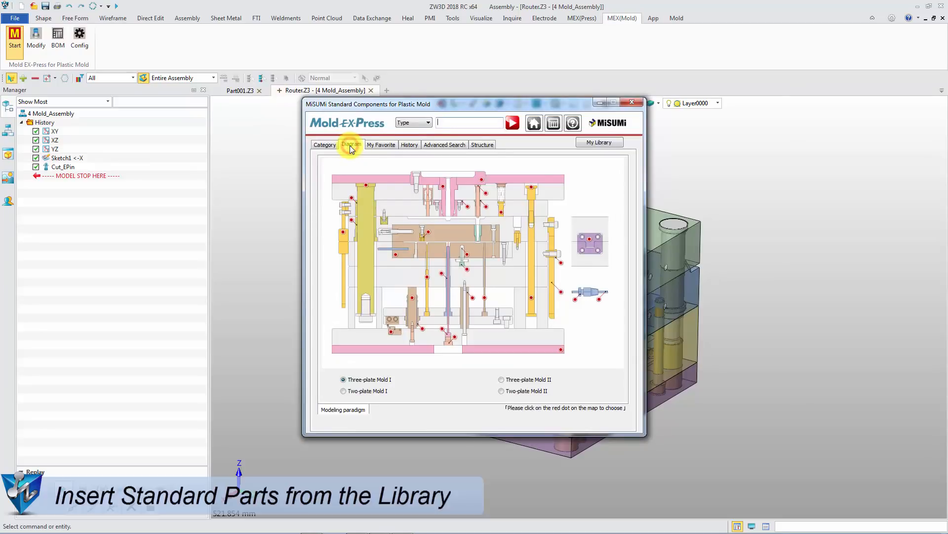
left_click(501, 391)
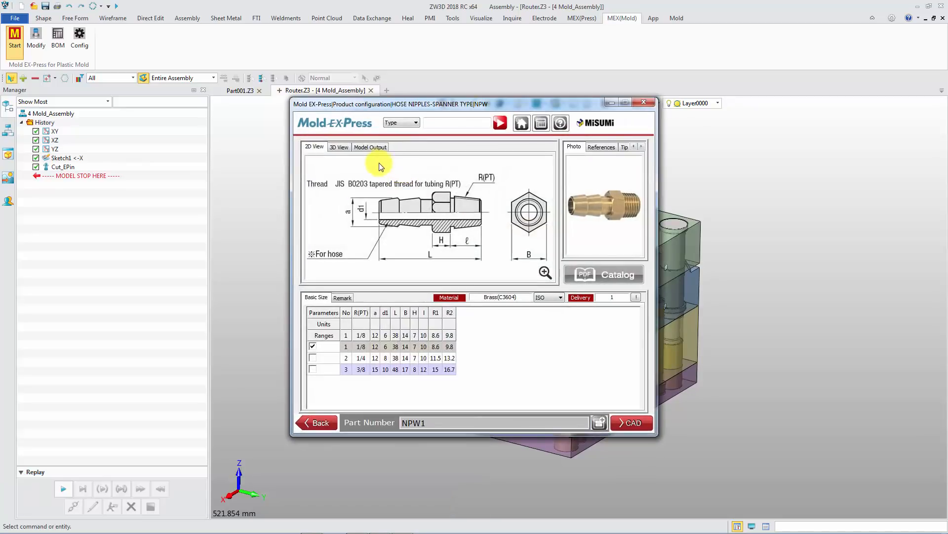
- Preview the NPW1 nipple in 3D and review its model output settings
left_click(338, 147)
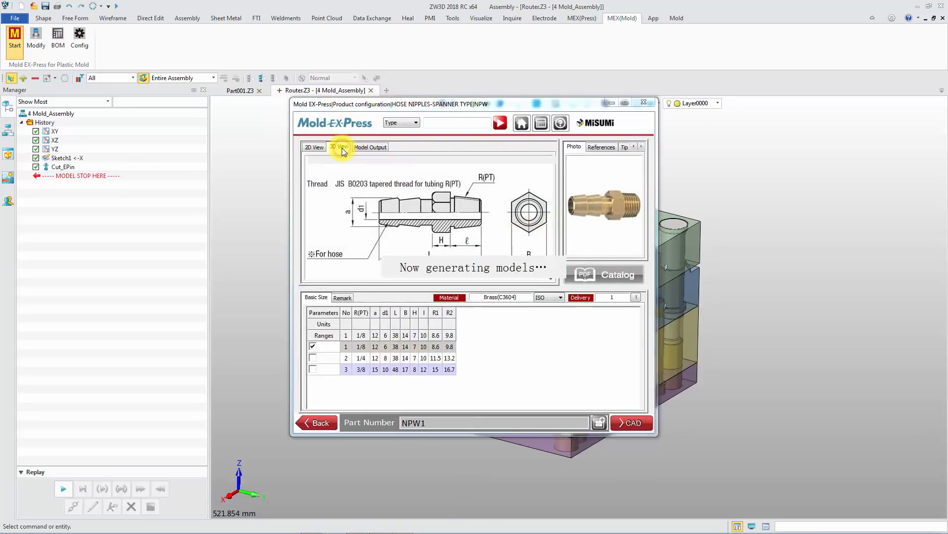
left_click(338, 147)
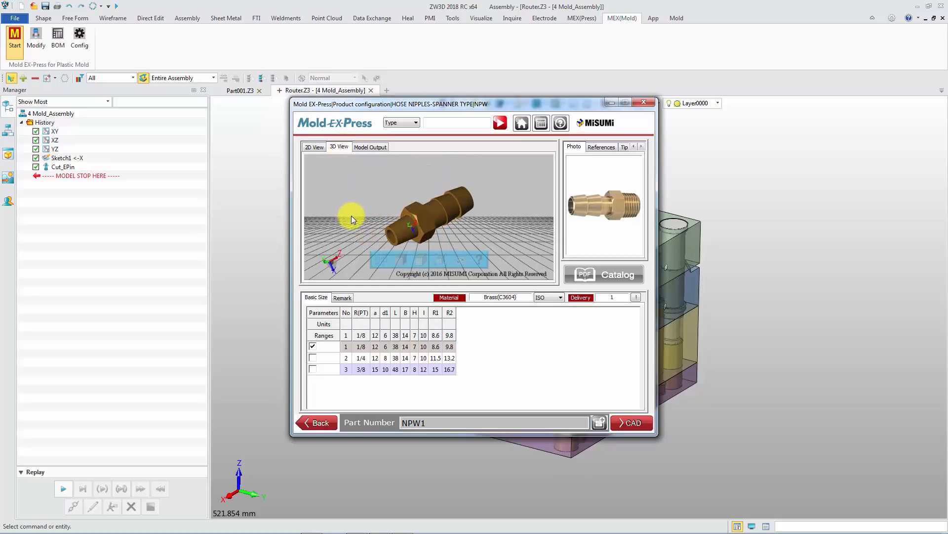
left_click(370, 147)
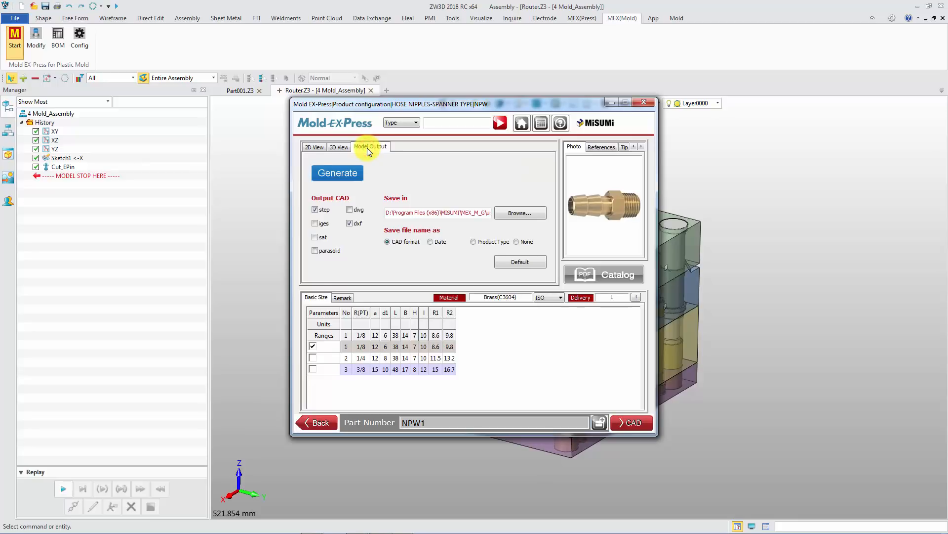
left_click(594, 274)
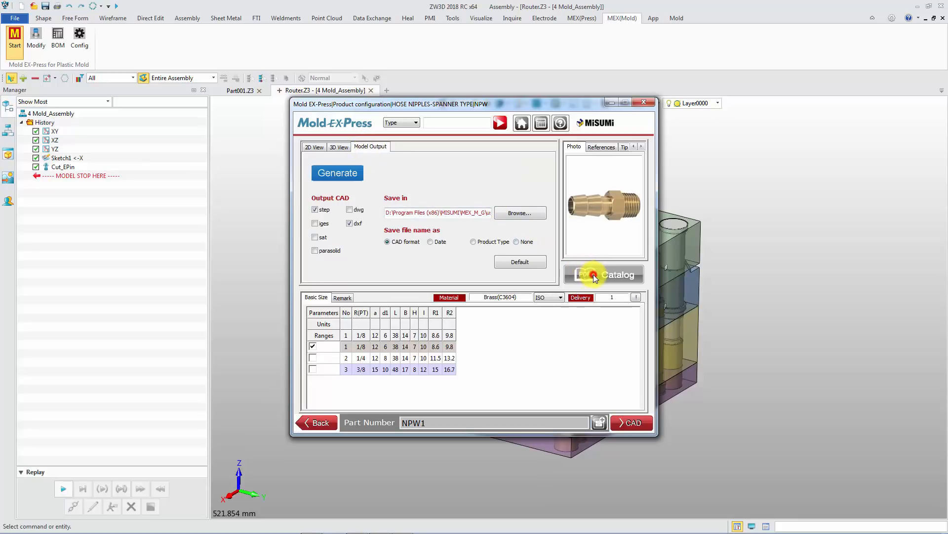
left_click(604, 274)
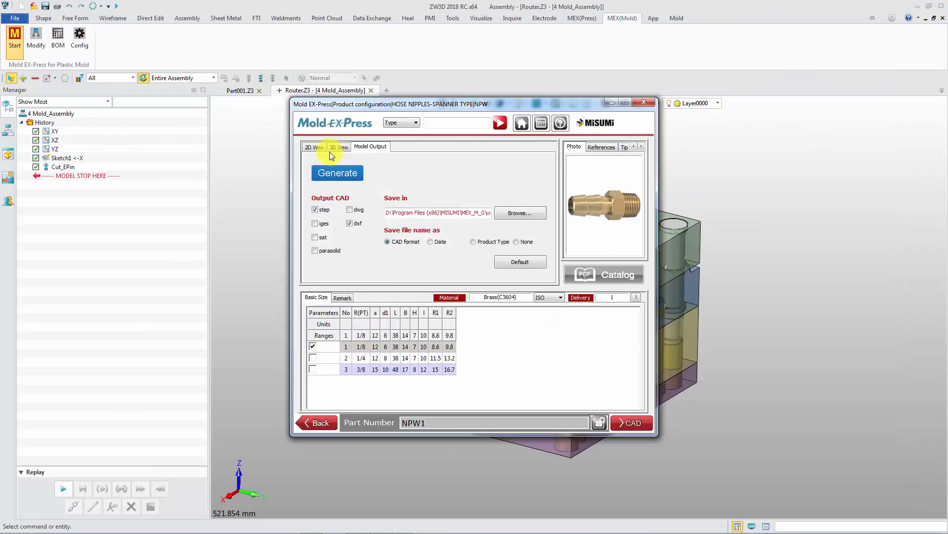
- Back in the 2D drawing, set the ISO standard and choose the 3/8 size
left_click(562, 297)
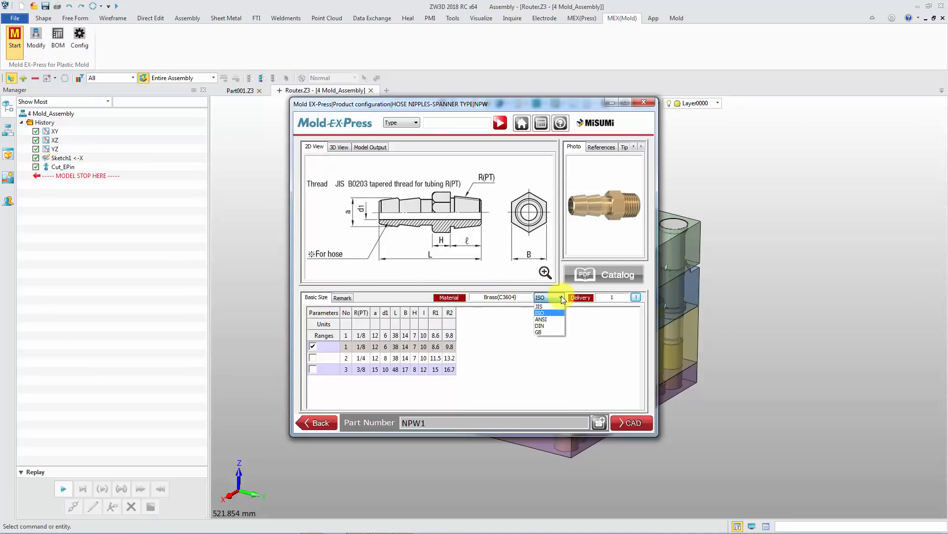
left_click(312, 369)
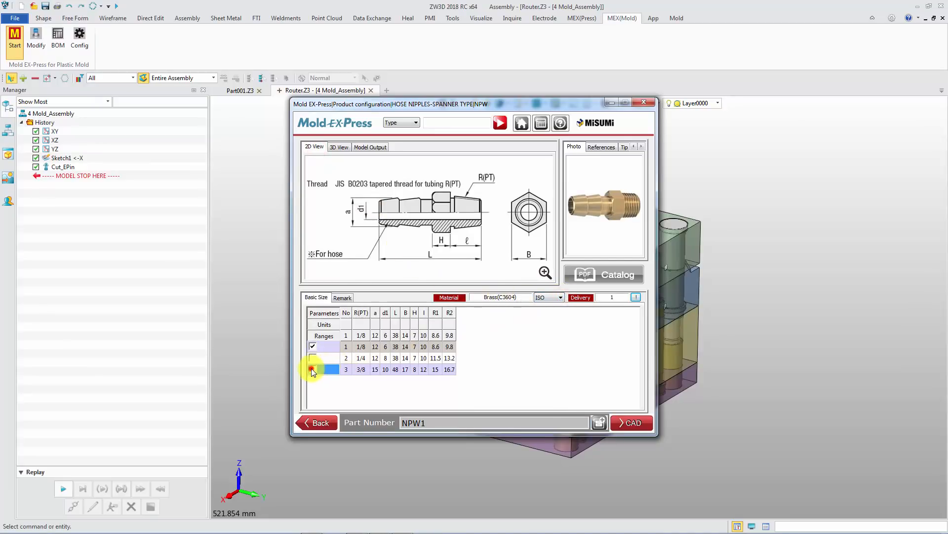
left_click(313, 347)
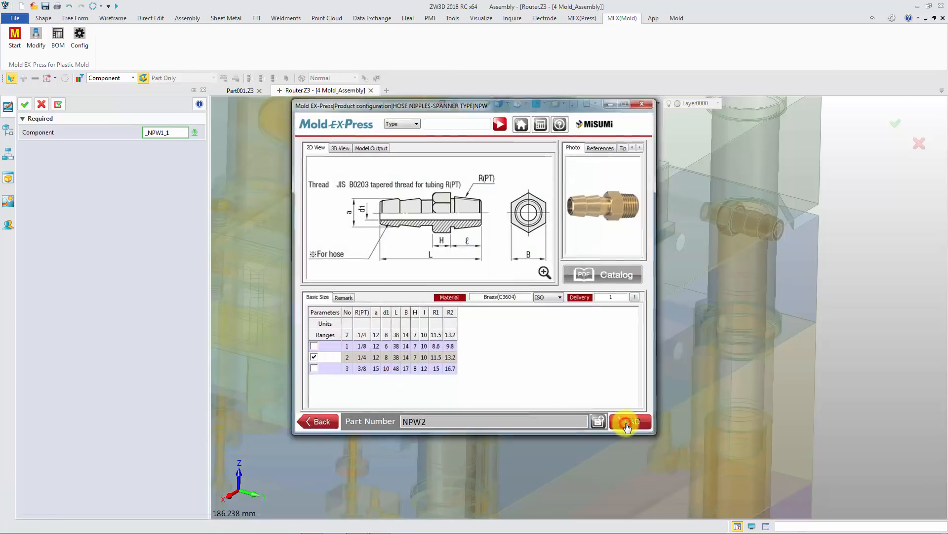
- Insert the NPW1 and NPW2 nipples and confirm pockets cut in the mold plates
left_click(631, 421)
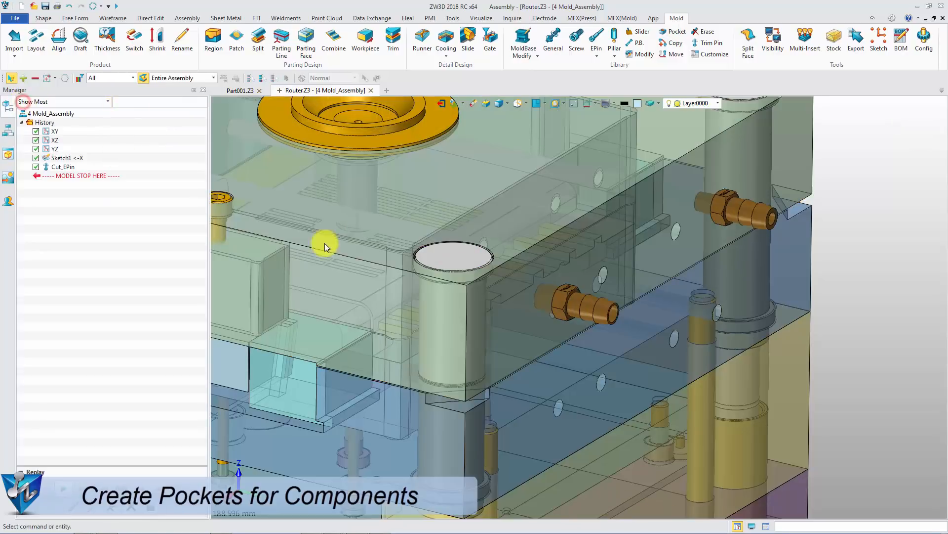
right_click(739, 211)
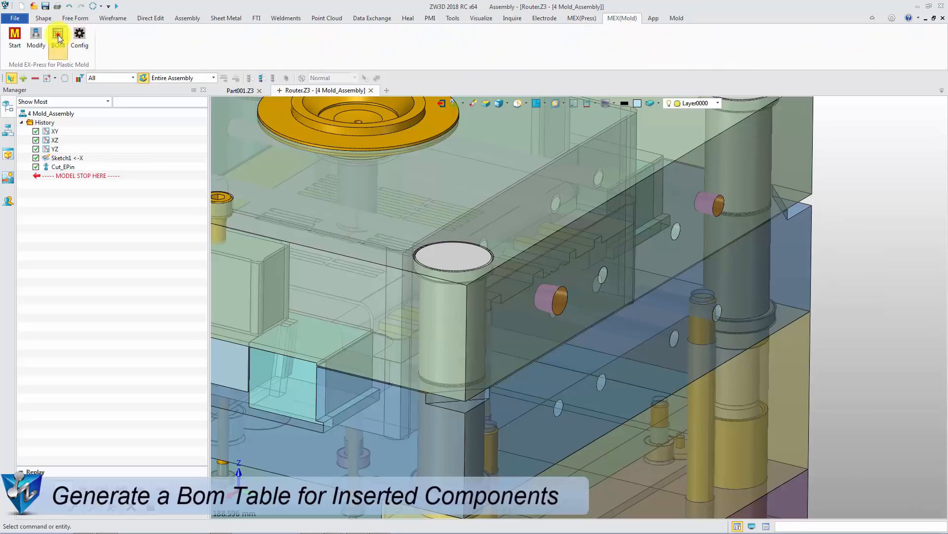
- Show the BOM listing NPW1 and NPW2, select NPW1, and export it to Excel
left_click(58, 37)
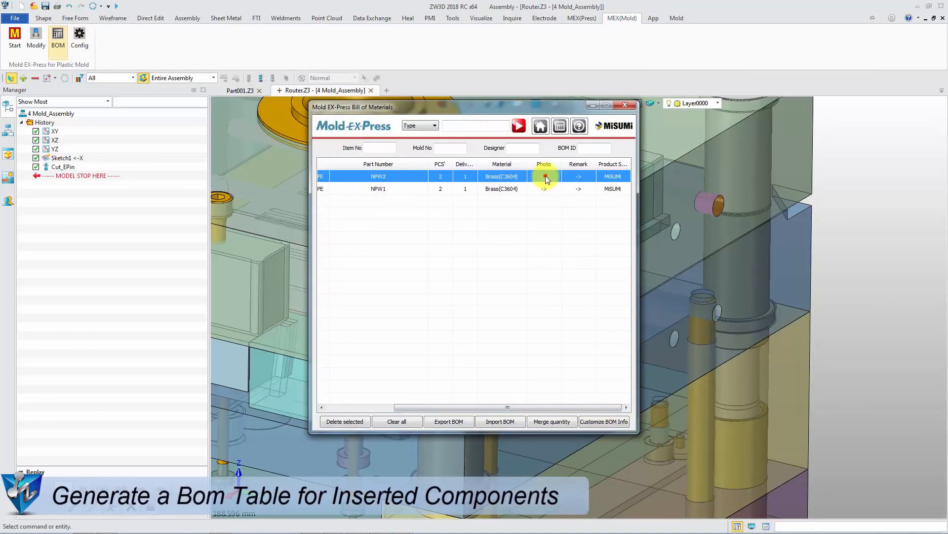
left_click(378, 188)
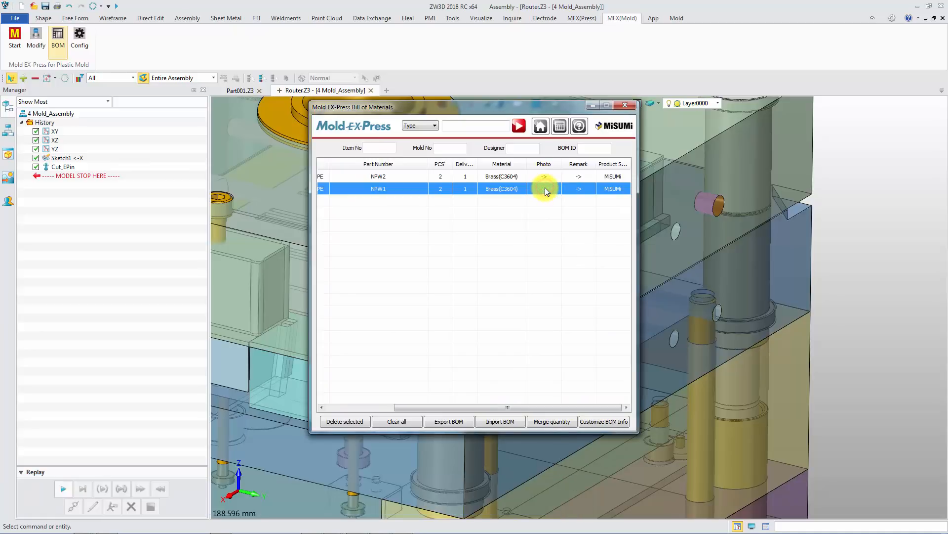
left_click(448, 421)
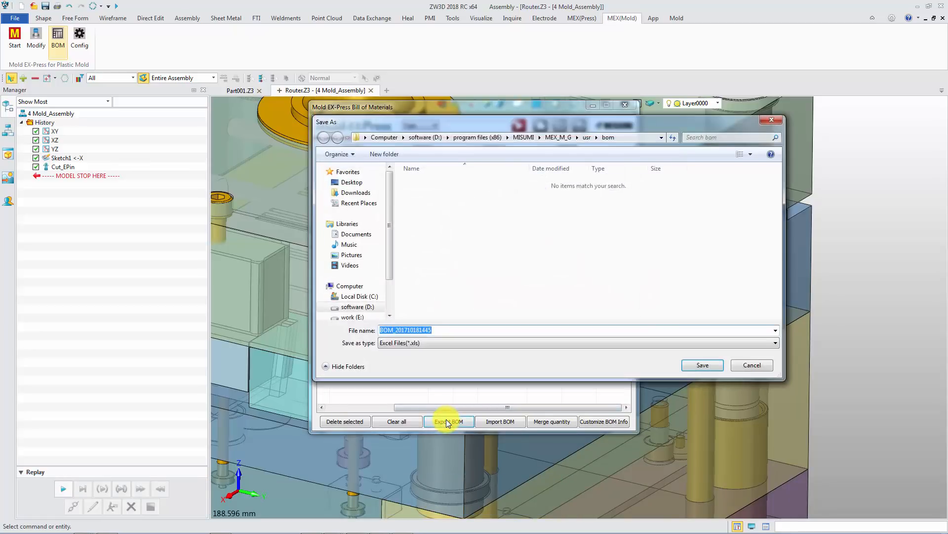